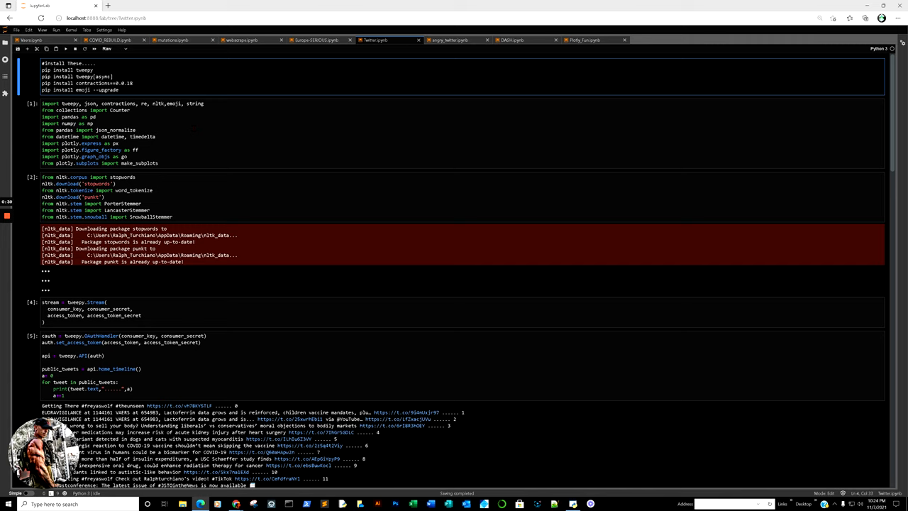
# - Run the search_results and loop cells so the raw JSON and joined tweet texts print below
pyautogui.click(131, 83)
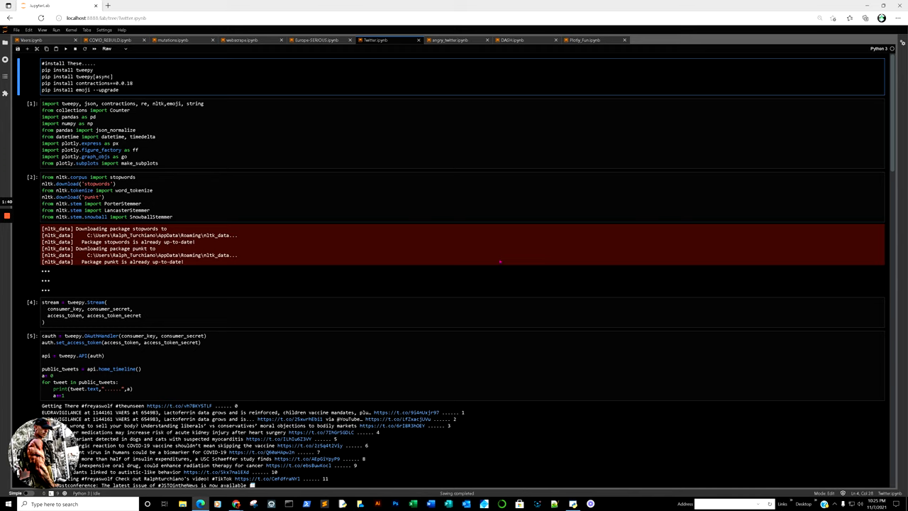
pyautogui.scroll(-3)
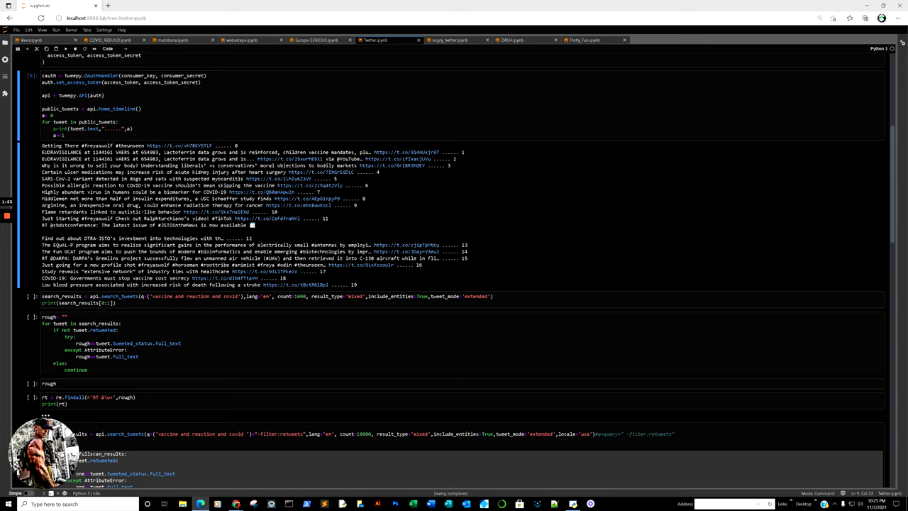
pyautogui.scroll(-3)
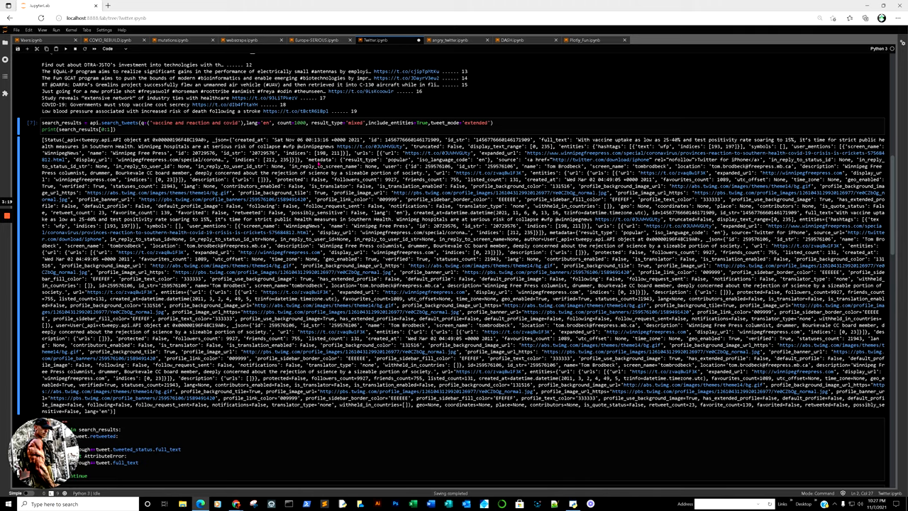
pyautogui.scroll(-3)
pyautogui.write('rough')
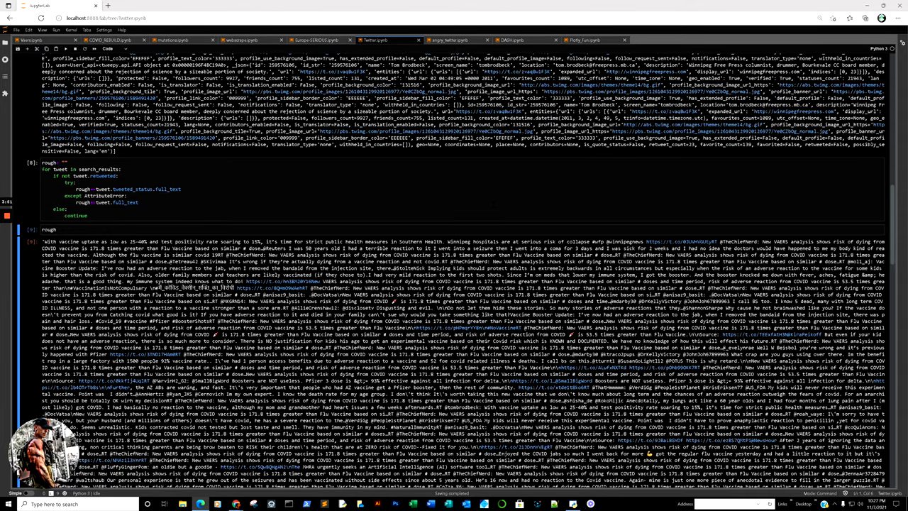
pyautogui.scroll(-3)
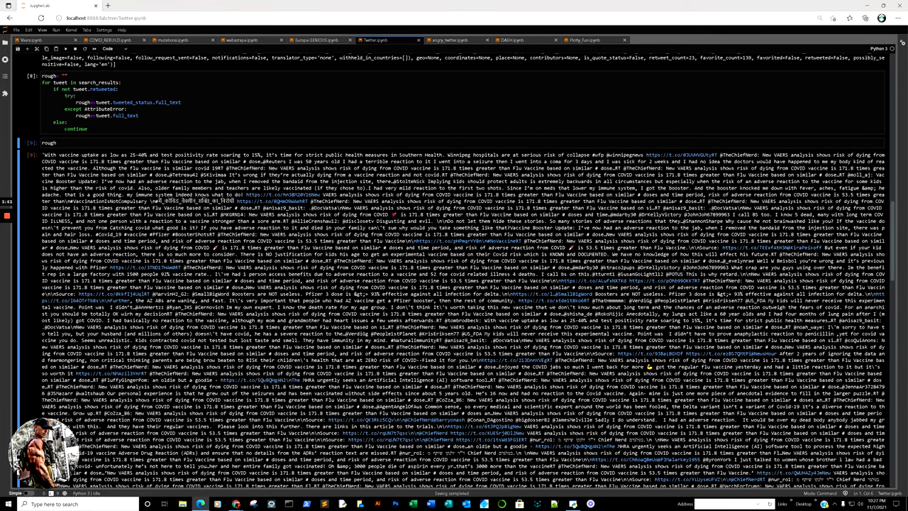
pyautogui.scroll(-3)
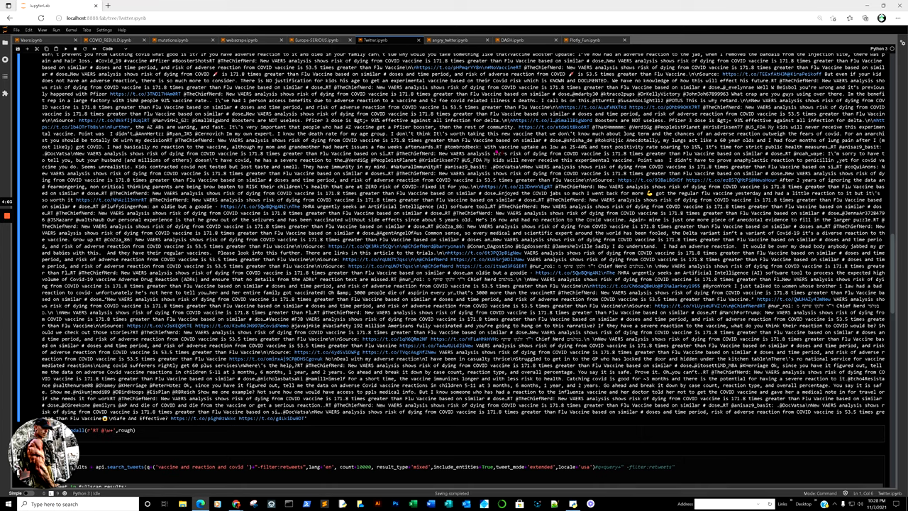
pyautogui.scroll(-3)
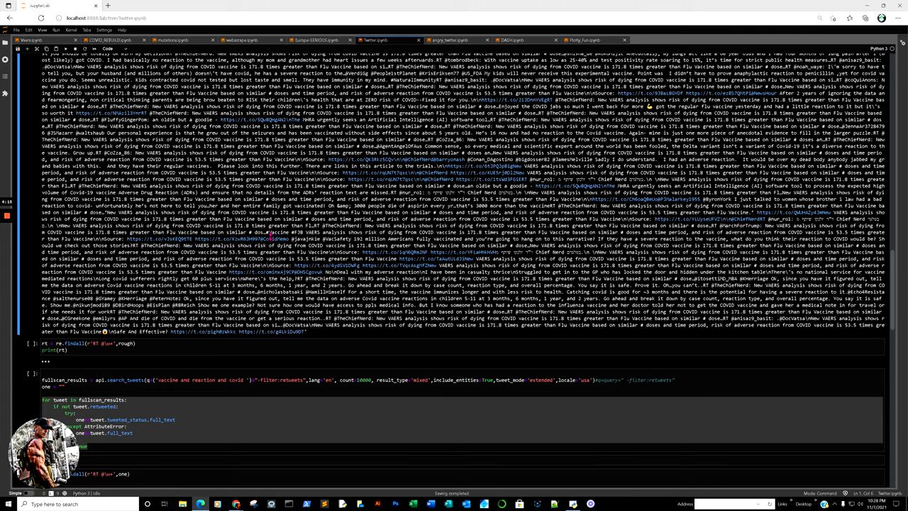
# - Show the re.findall('RT @\w+', rough) output listing the many RT @ handle matches
pyautogui.scroll(-3)
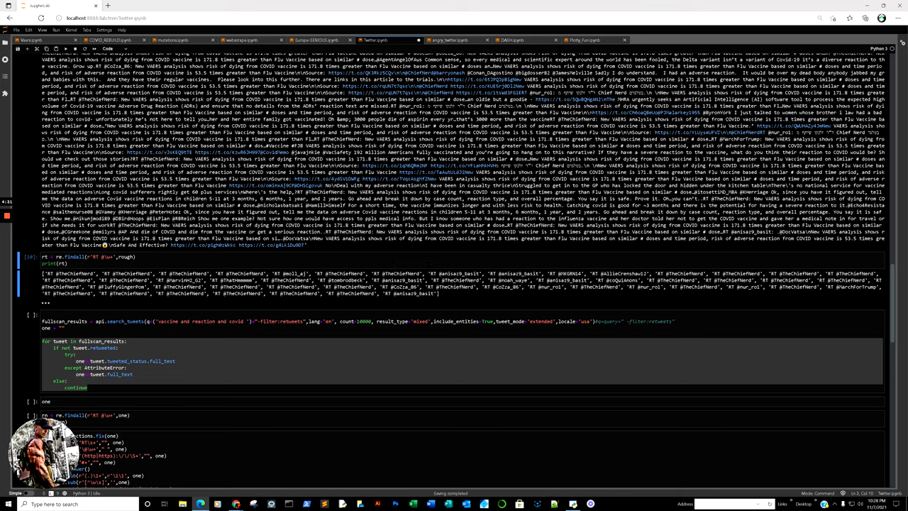
pyautogui.moveTo(448, 309)
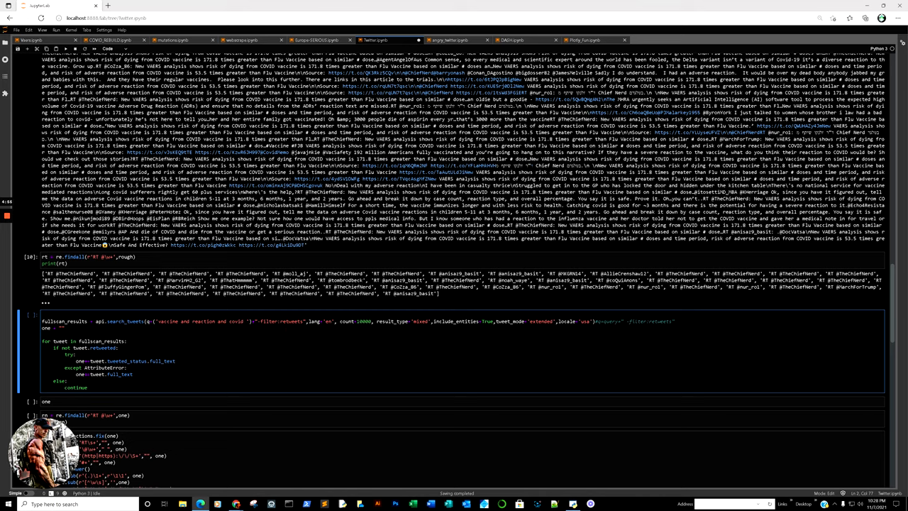
# - Run the api.search_tweets cell with -filter:retweets and the loop that builds the string 'one'
pyautogui.click(257, 320)
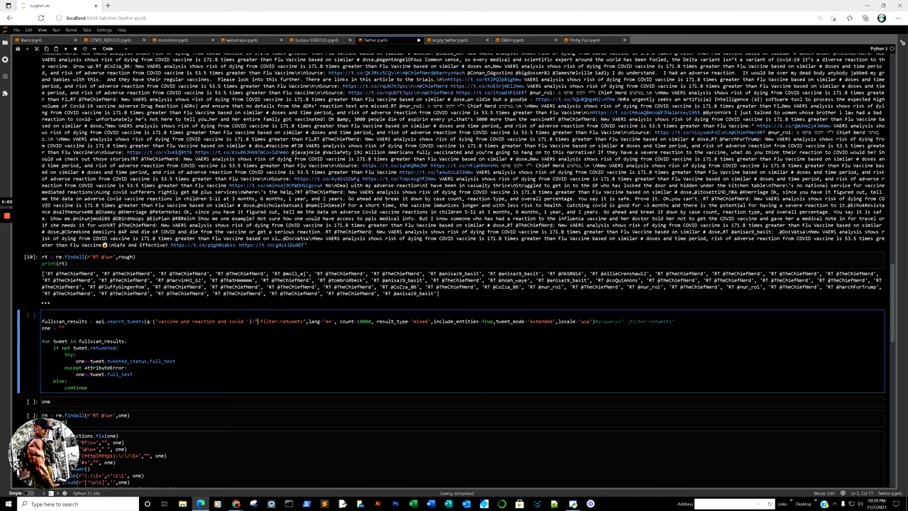
pyautogui.scroll(-3)
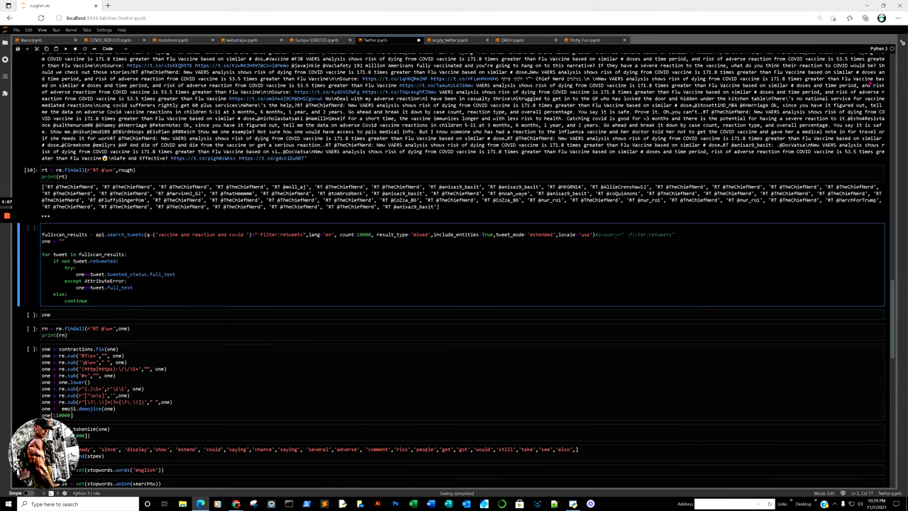
pyautogui.click(899, 17)
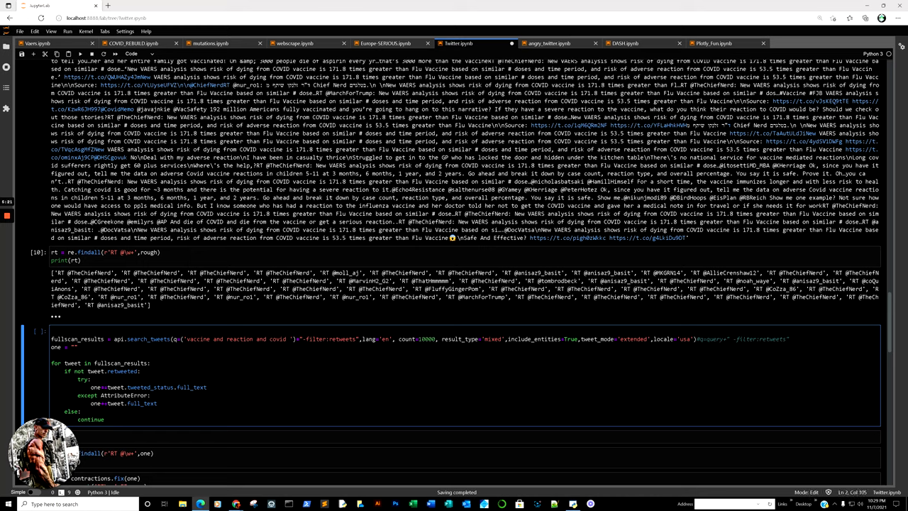
pyautogui.click(298, 337)
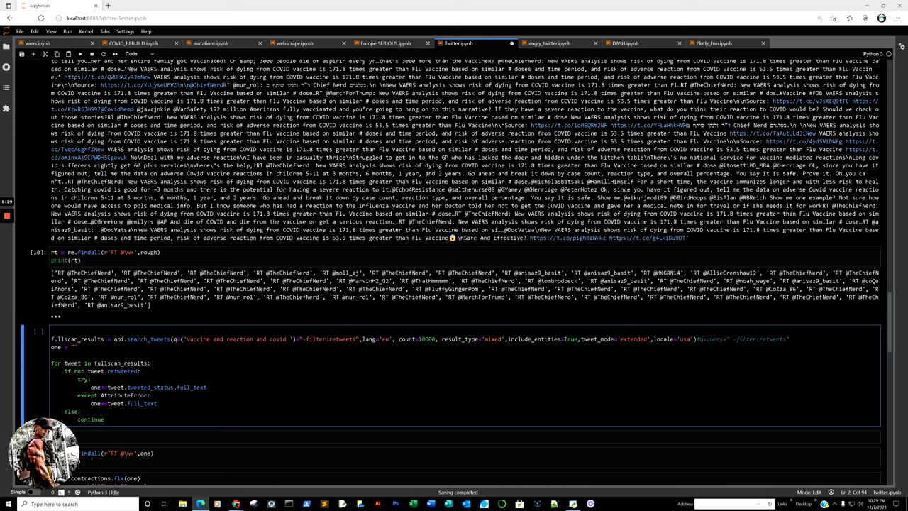
# - Show 'one' printed as a long paragraph and the second findall returning an empty list
pyautogui.scroll(-3)
pyautogui.write('one')
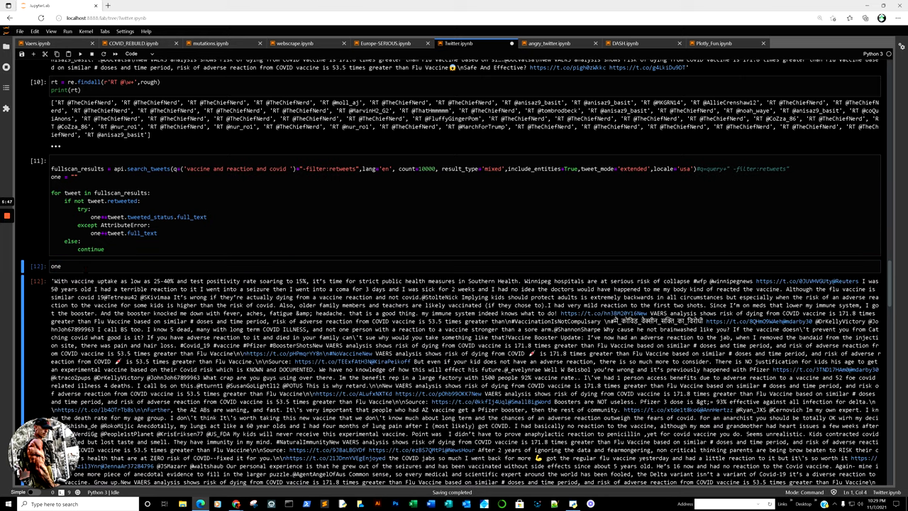
pyautogui.scroll(-3)
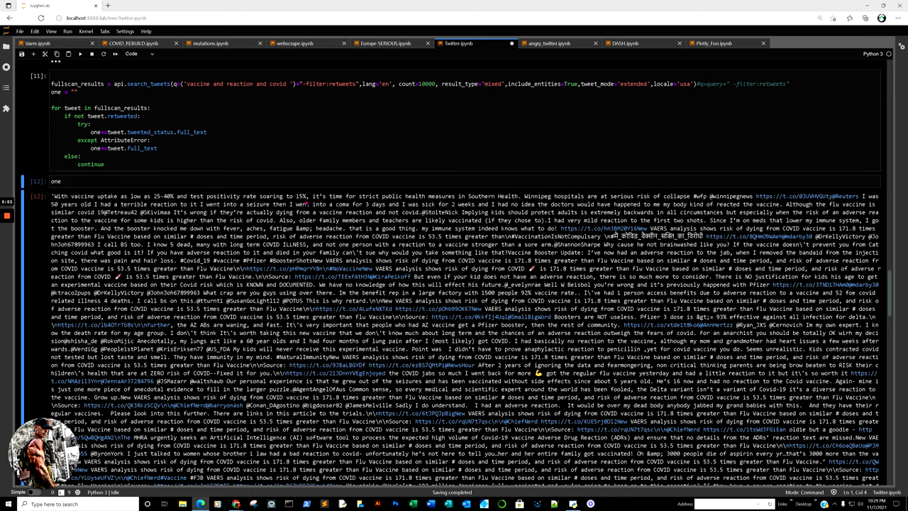
pyautogui.scroll(-3)
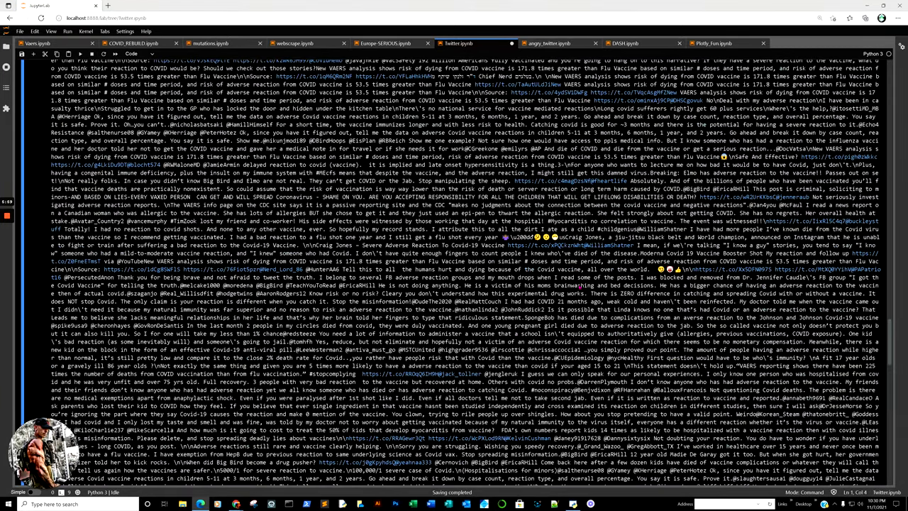
pyautogui.scroll(-3)
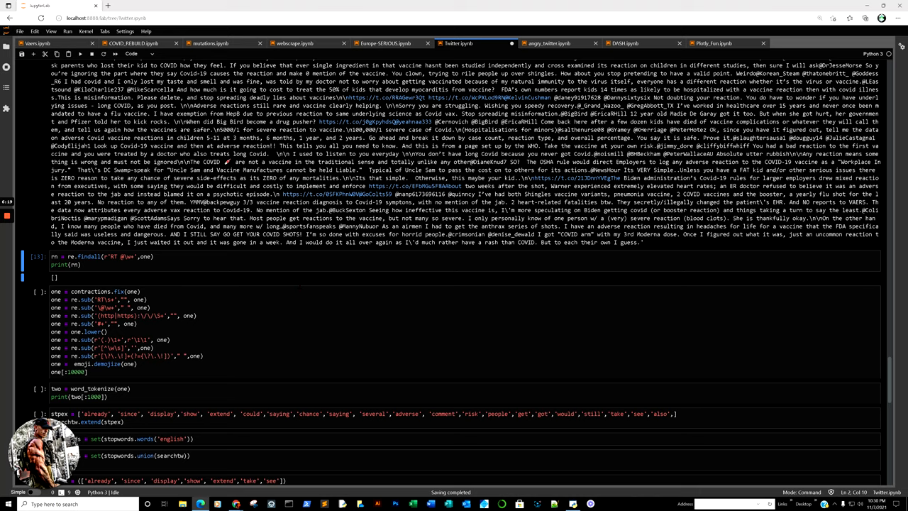
pyautogui.moveTo(197, 275)
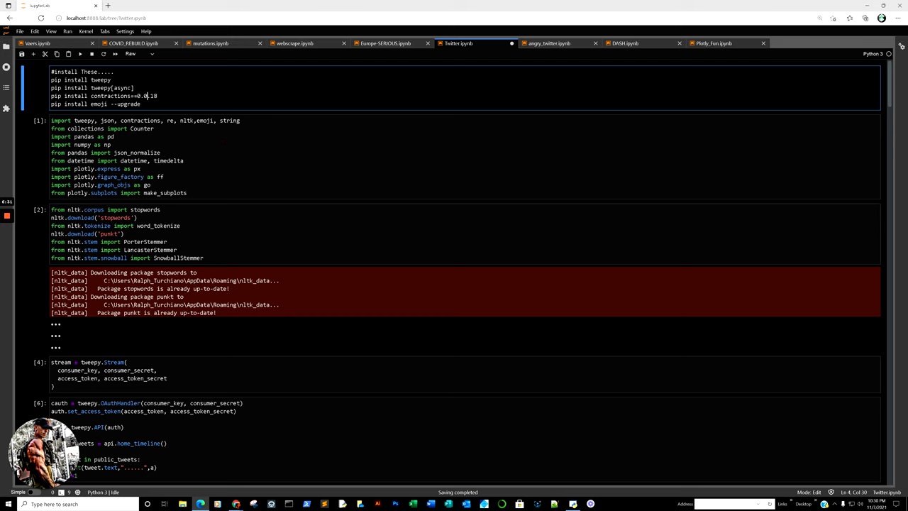
pyautogui.scroll(-3)
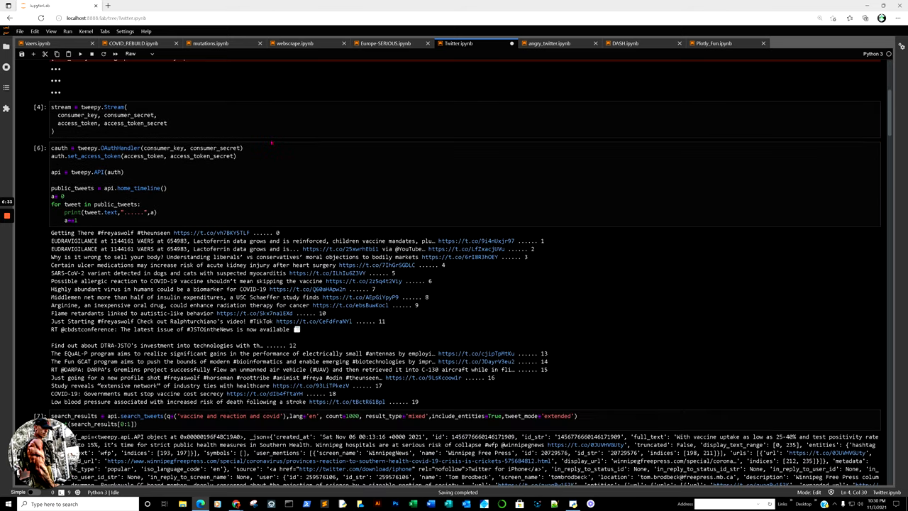
pyautogui.scroll(-3)
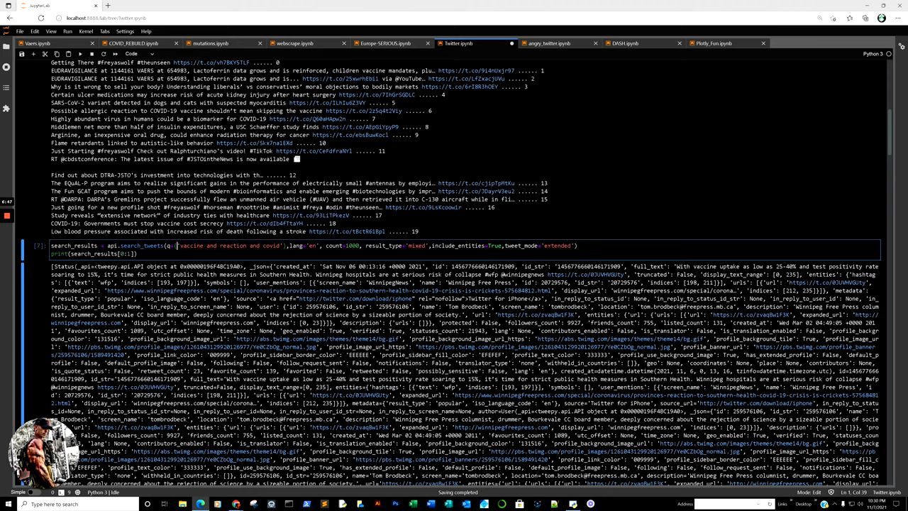
pyautogui.scroll(-3)
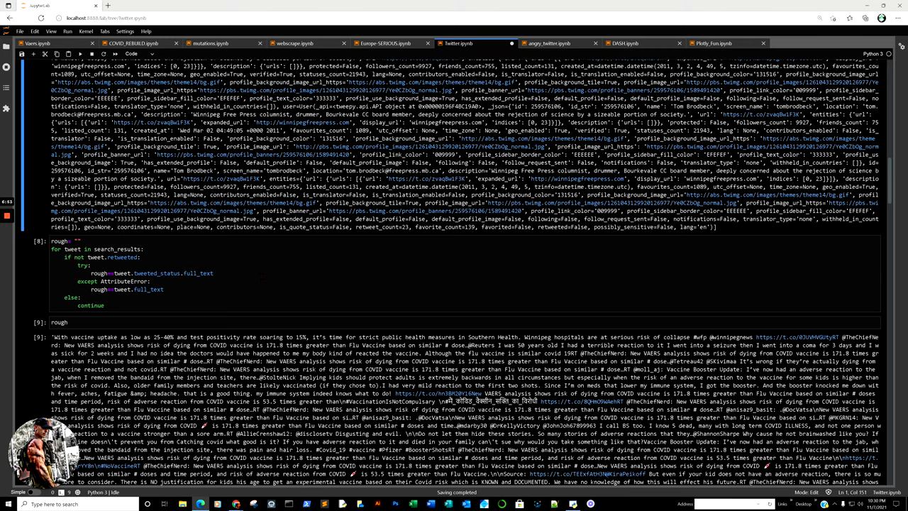
pyautogui.scroll(-3)
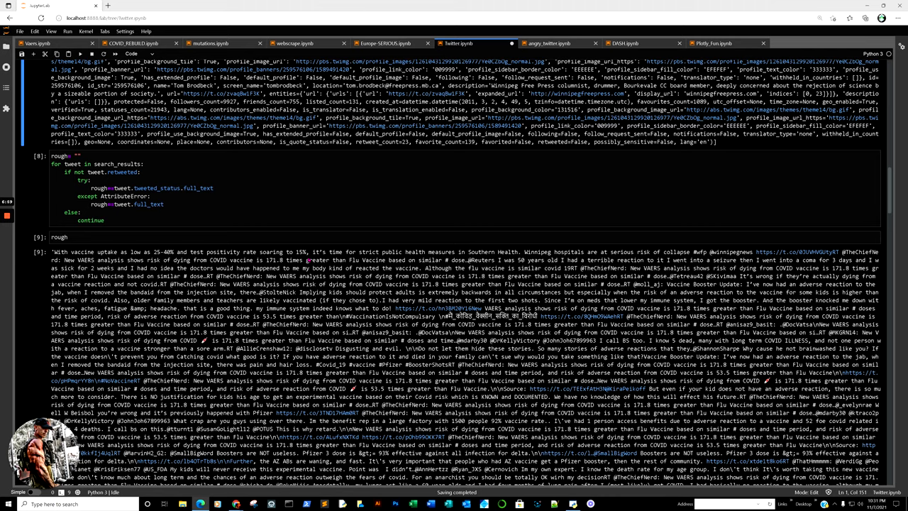
pyautogui.scroll(-3)
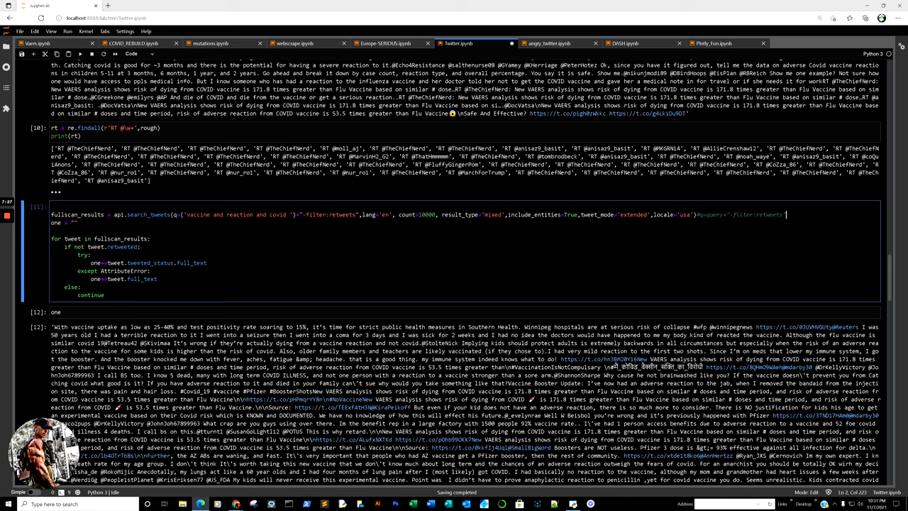
pyautogui.scroll(-3)
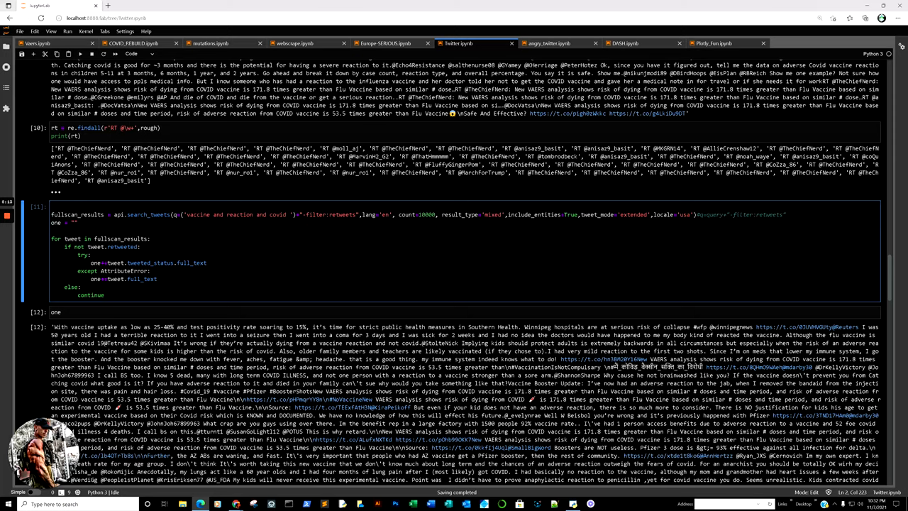
pyautogui.click(786, 214)
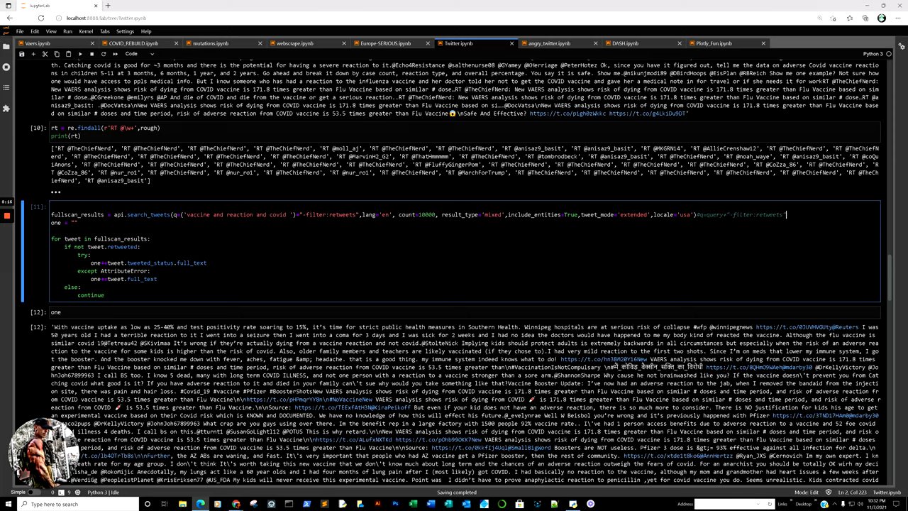